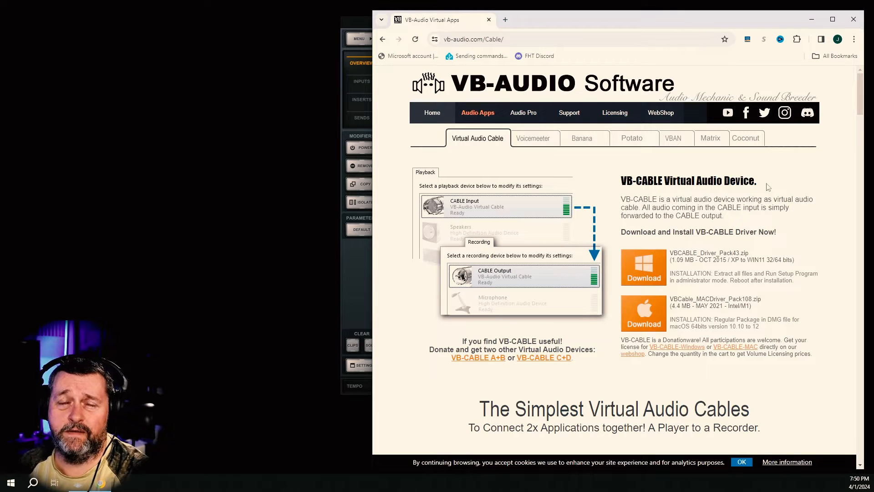
mouse_move(718, 193)
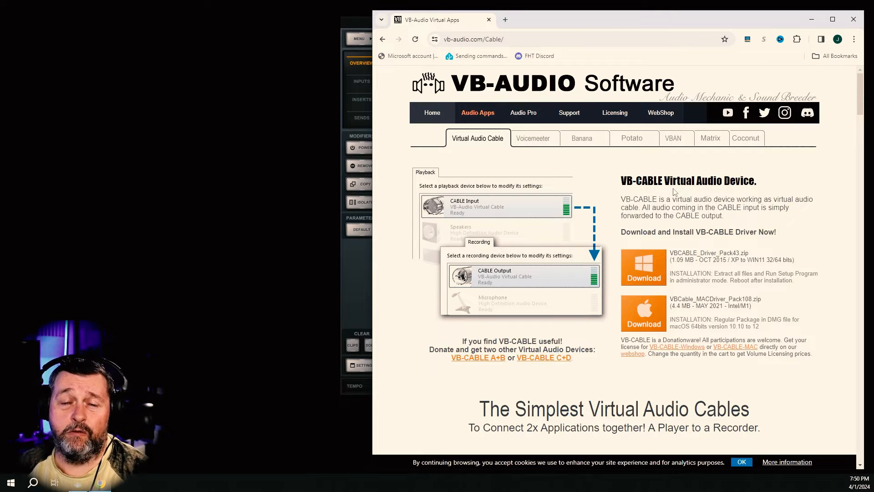
mouse_move(479, 360)
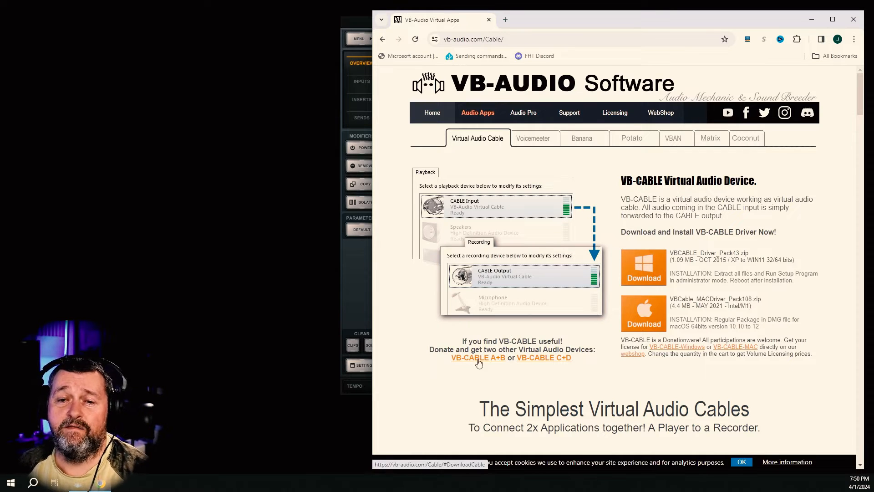
mouse_move(493, 365)
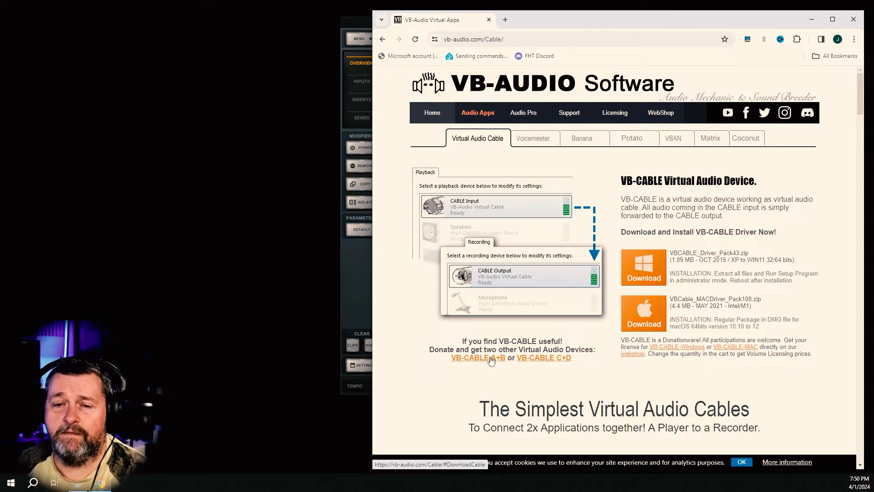
mouse_move(488, 364)
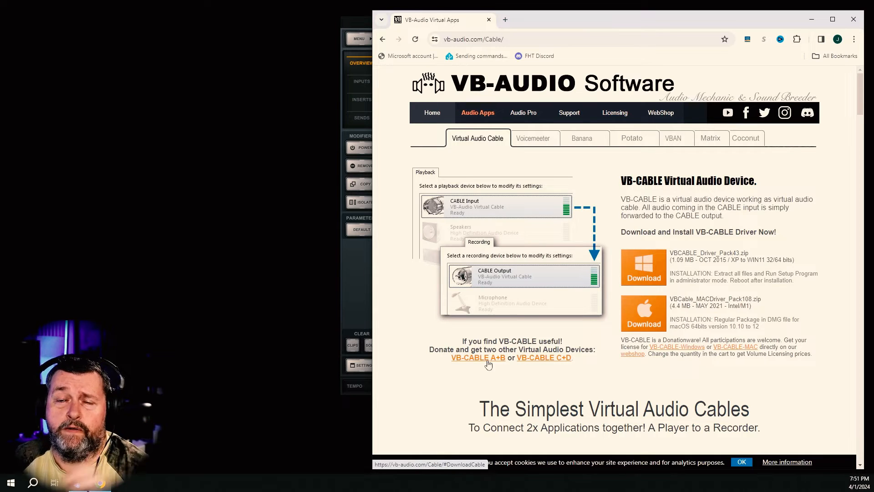
mouse_move(499, 350)
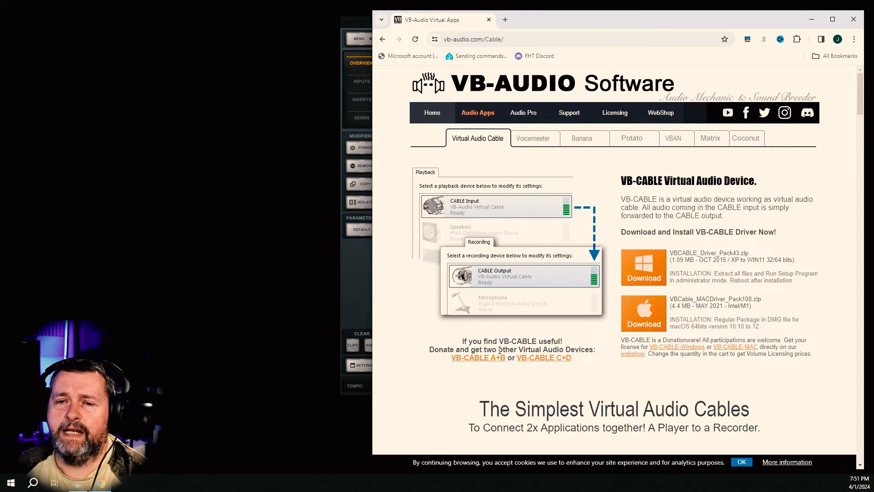
mouse_move(554, 246)
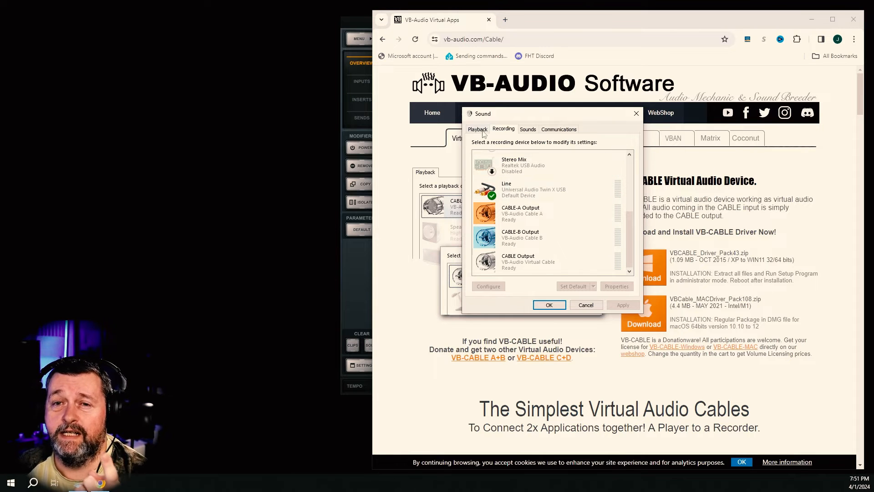
left_click(477, 130)
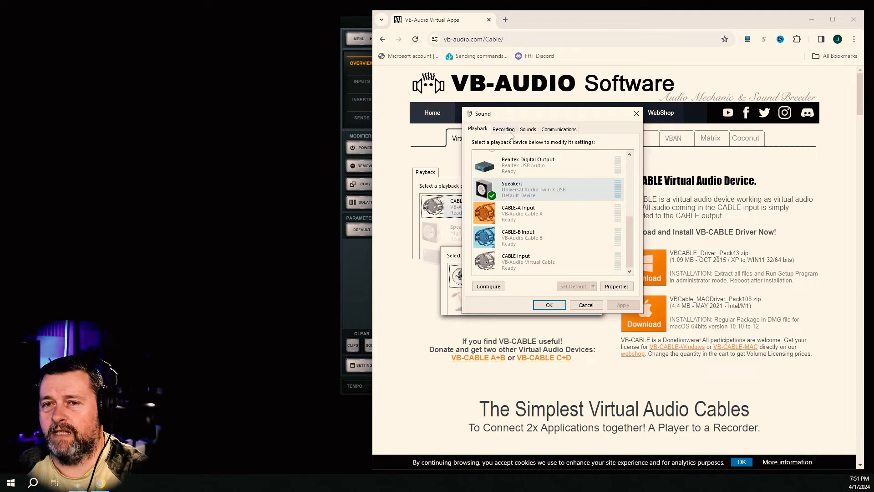
left_click(504, 129)
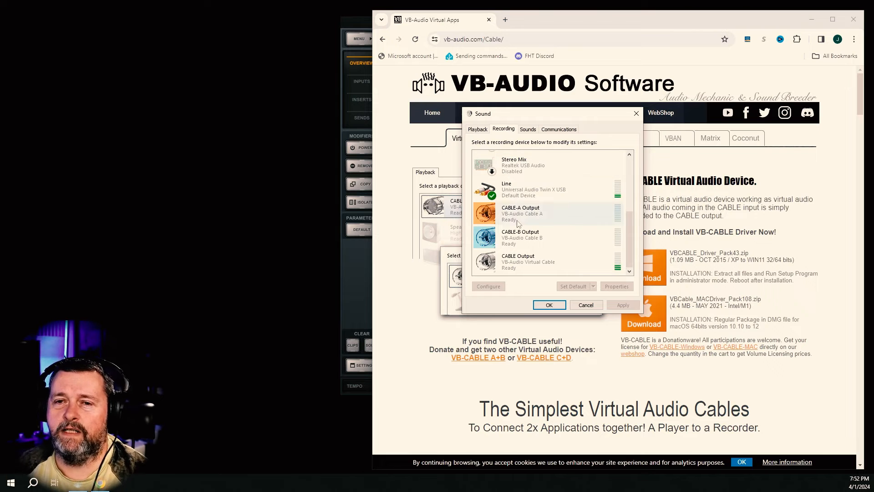
left_click(534, 189)
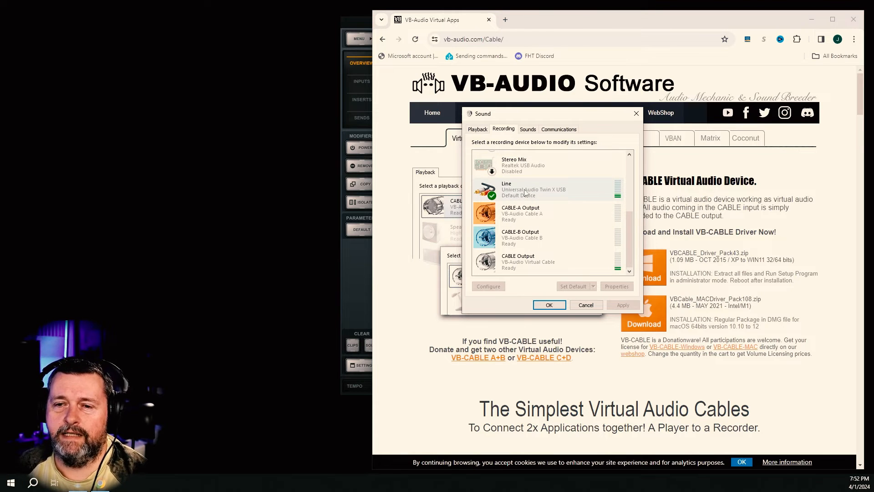
Step: Enable listening on the Line input and route its playback through CABLE Input (VB-Audio Virtual Cable)
left_click(617, 286)
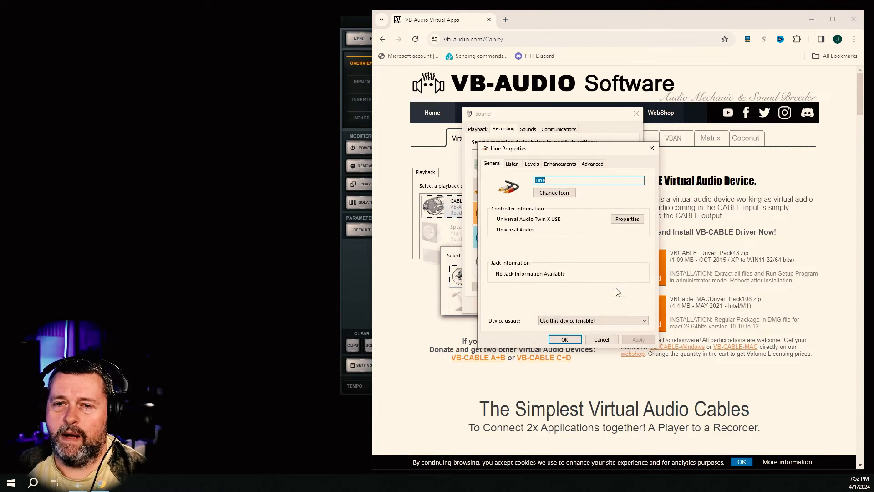
left_click(511, 164)
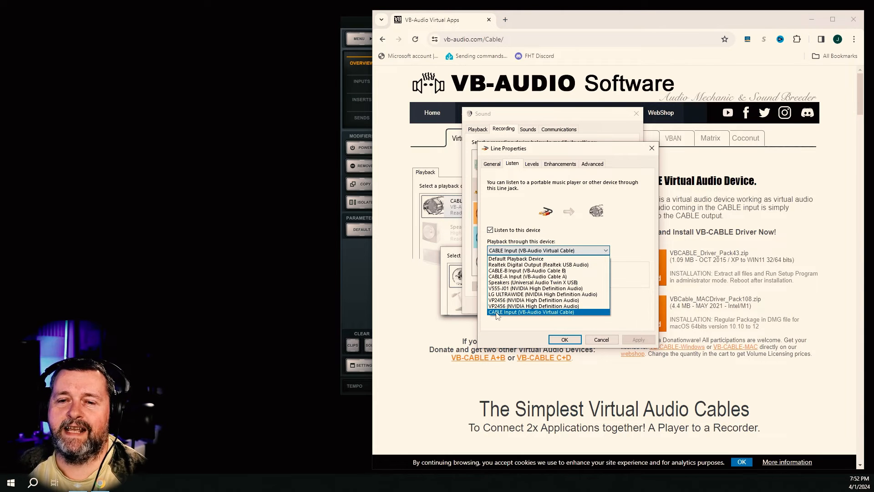
mouse_move(523, 314)
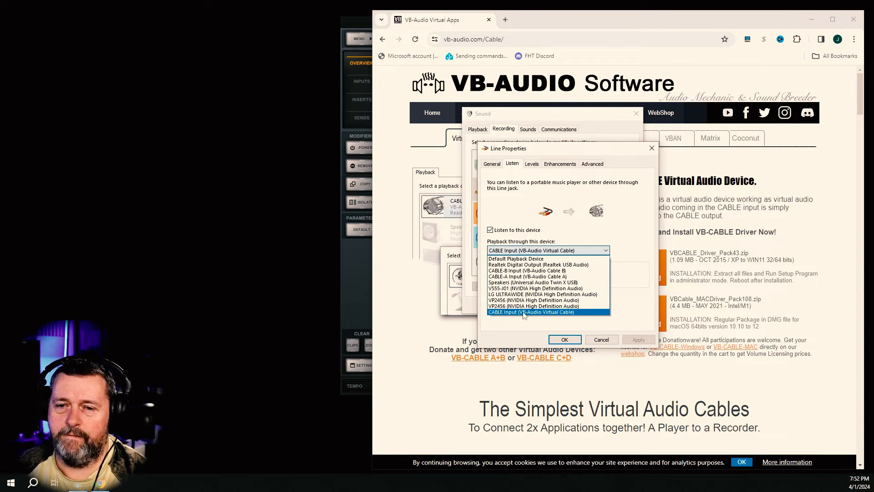
left_click(530, 311)
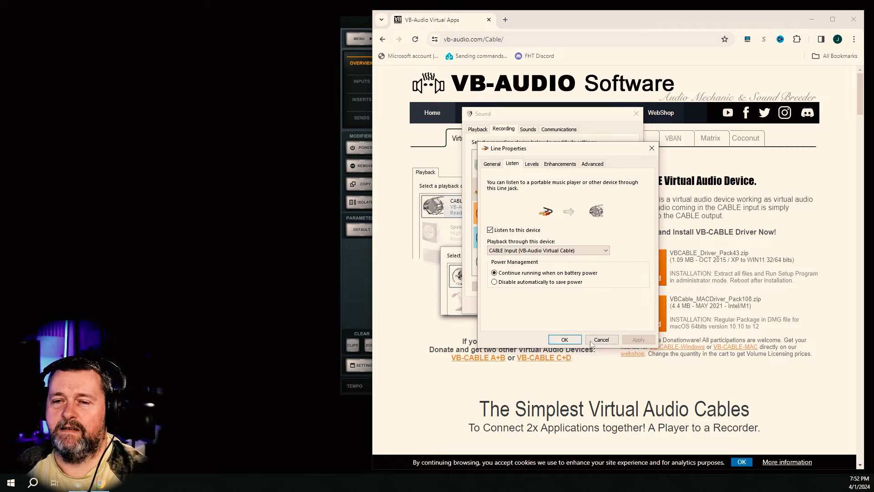
Step: Confirm the Line listen settings and set the OBS Audio Input Capture device to CABLE Output
left_click(565, 339)
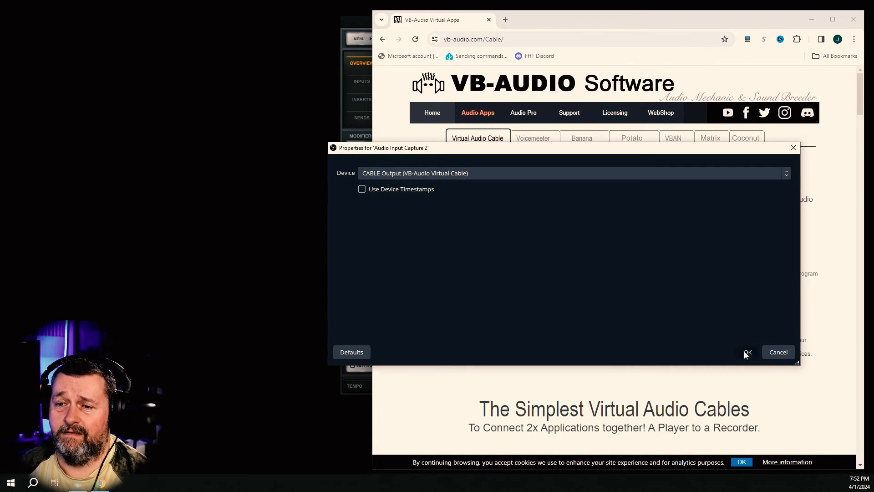
left_click(747, 351)
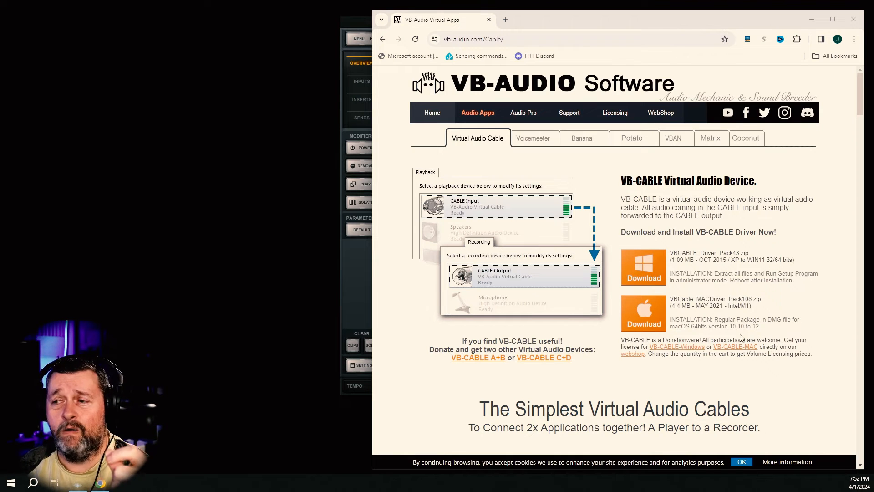
mouse_move(756, 311)
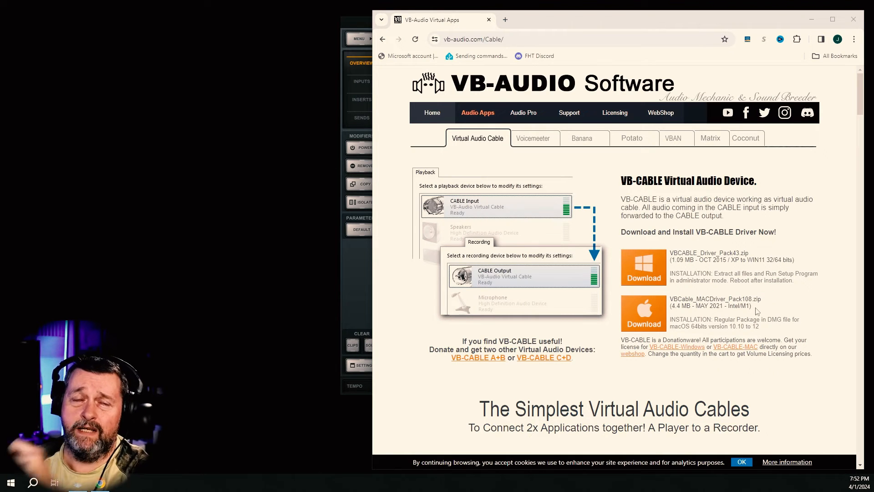